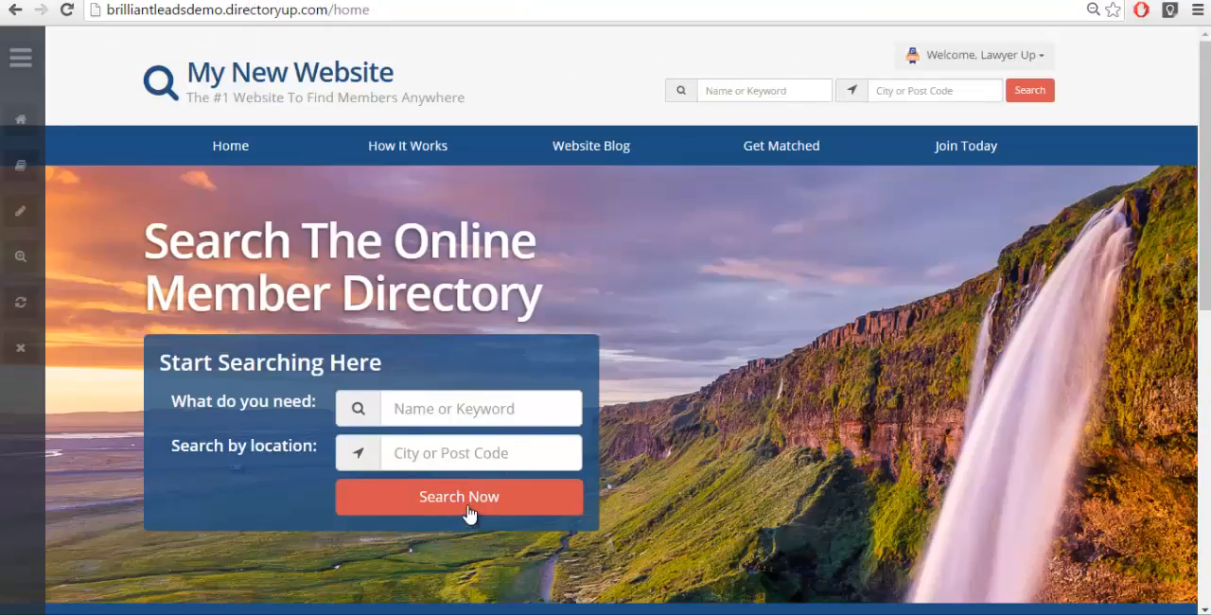
click(458, 496)
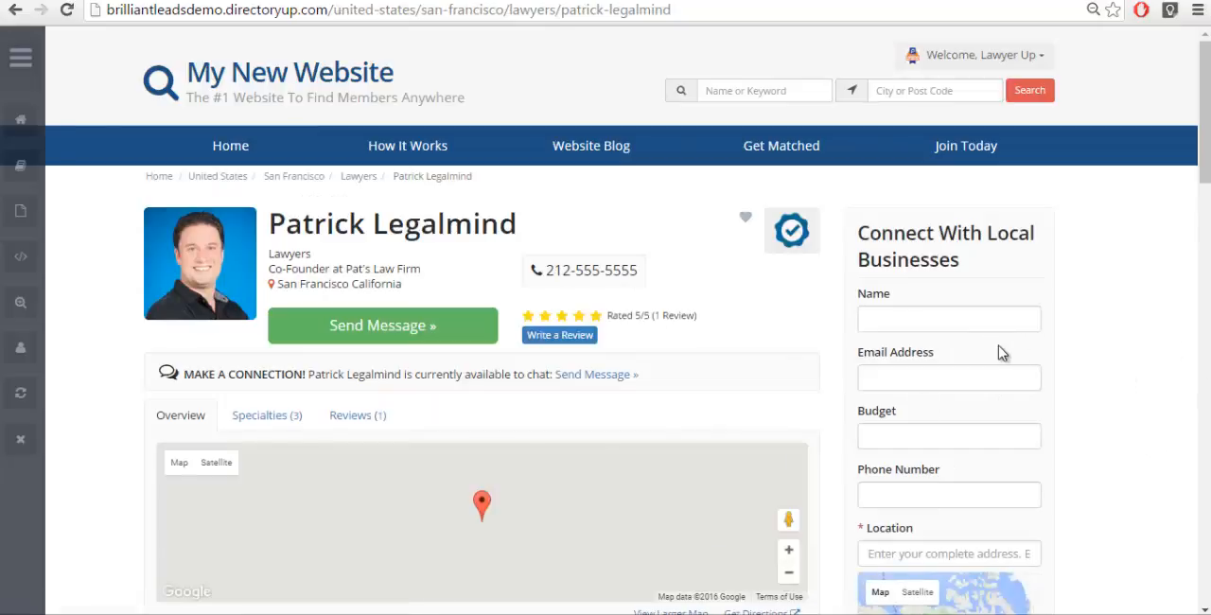
scroll(down, 3)
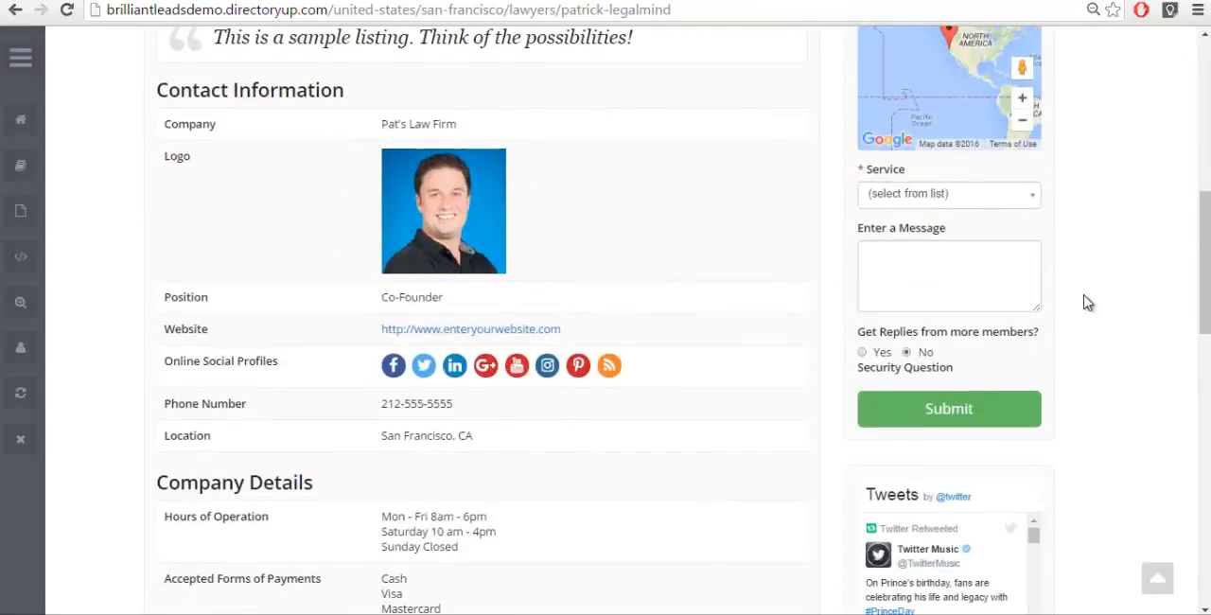
scroll(up, 3)
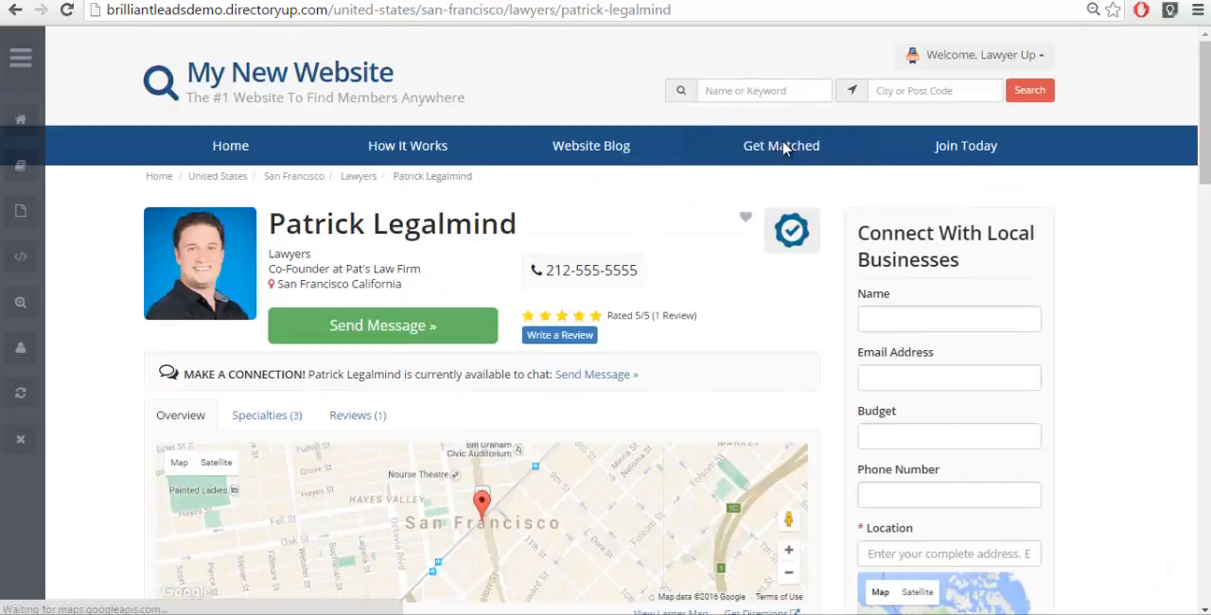
- View the public Get Matched lead request form from the top navigation and scan its fields
click(779, 143)
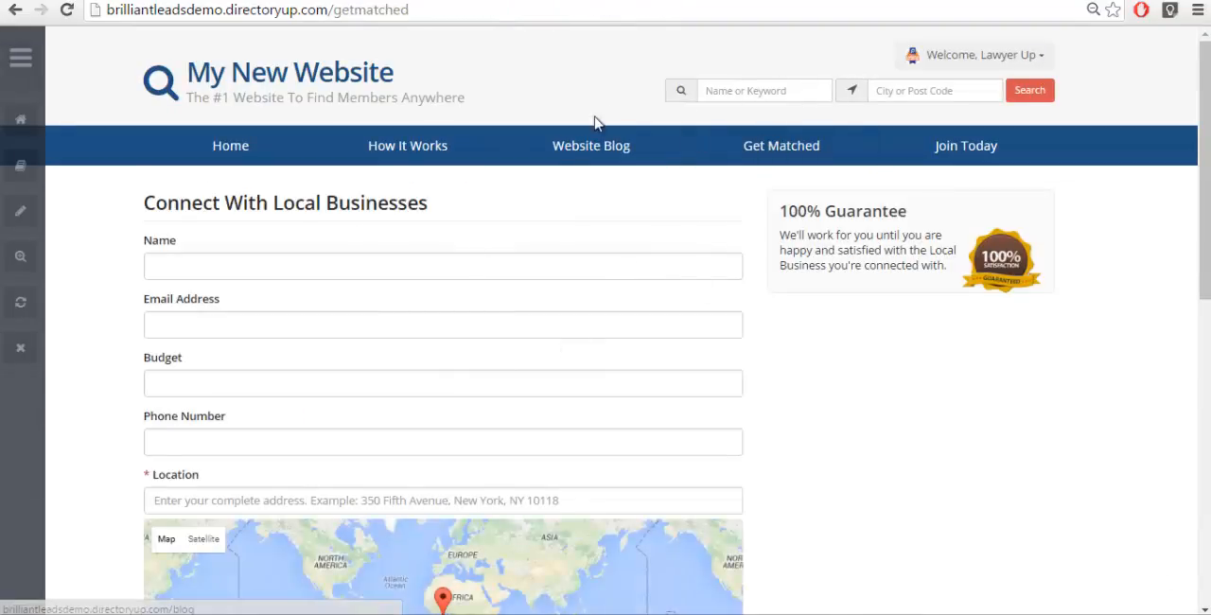
mouse_move(114, 310)
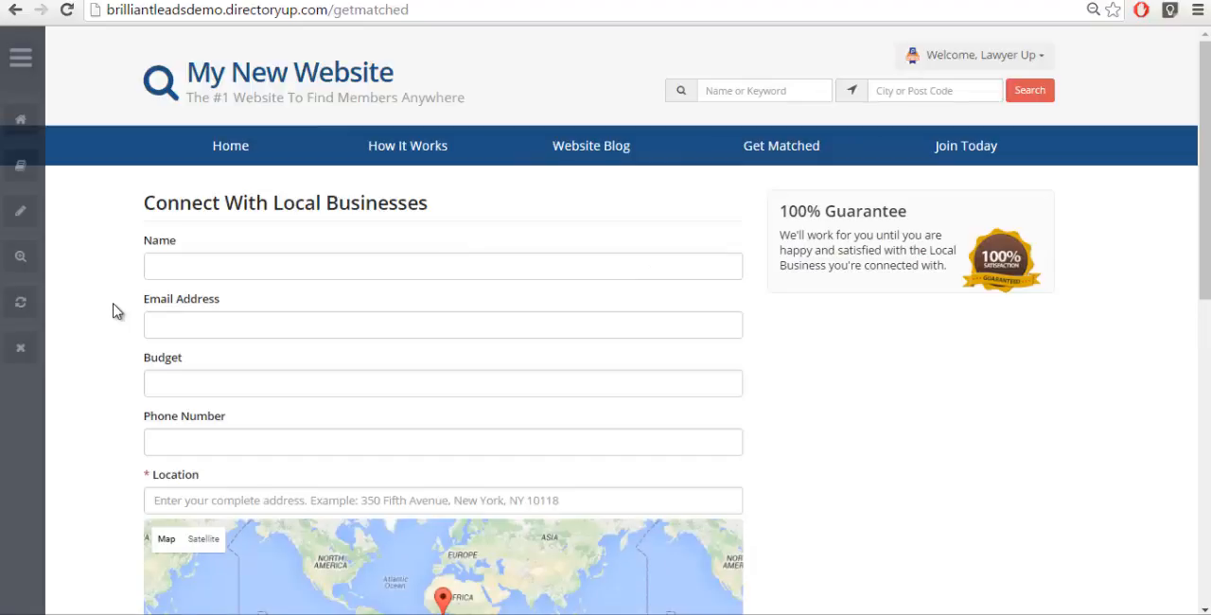
mouse_move(102, 319)
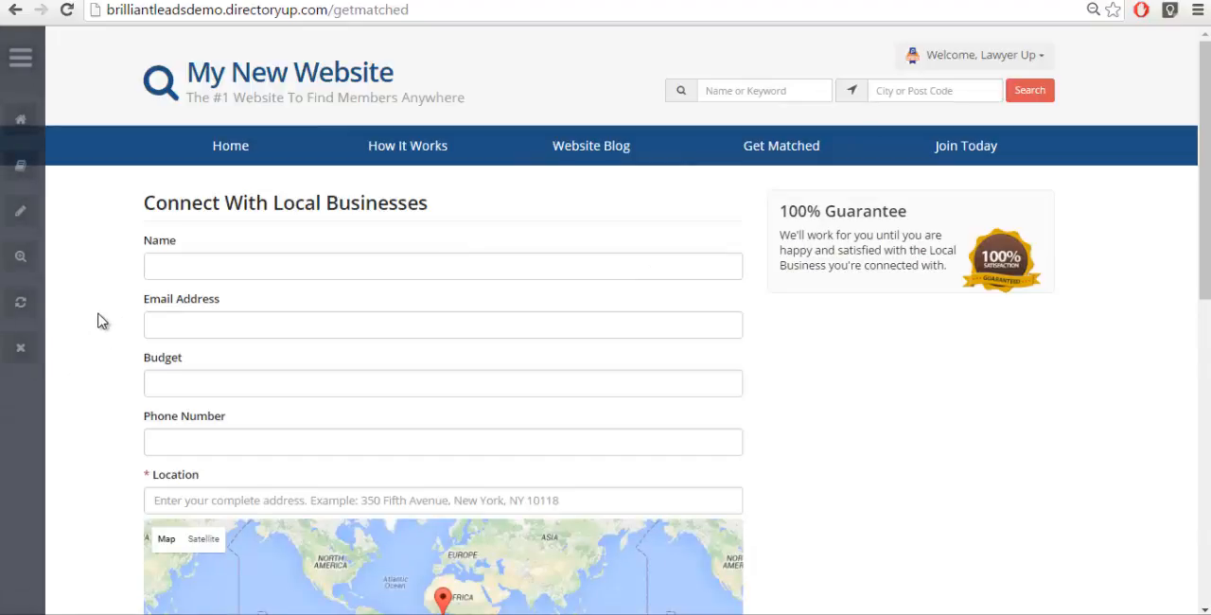
scroll(down, 3)
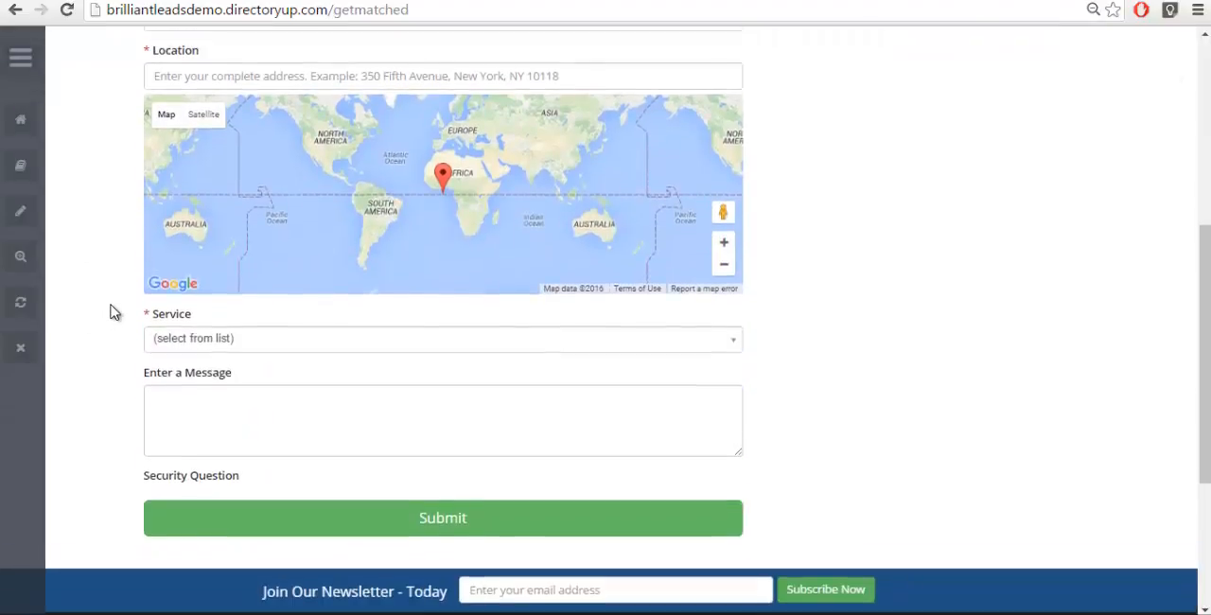
scroll(up, 3)
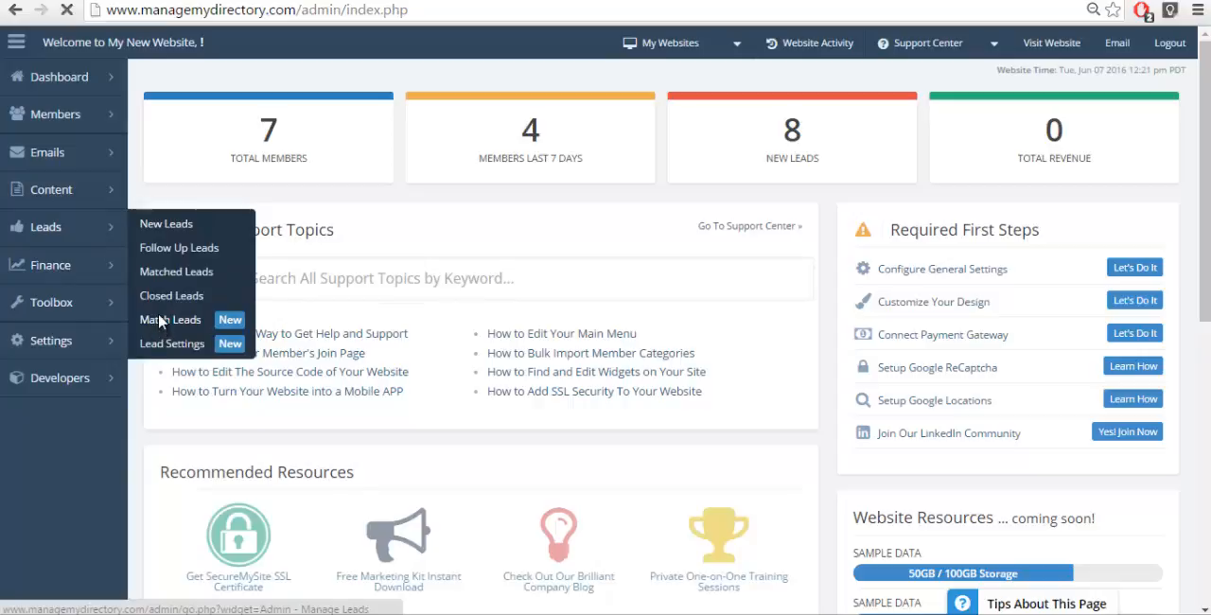
- Show the Manage Website Leads page listing 8 leads with status, contact details and match options
click(170, 318)
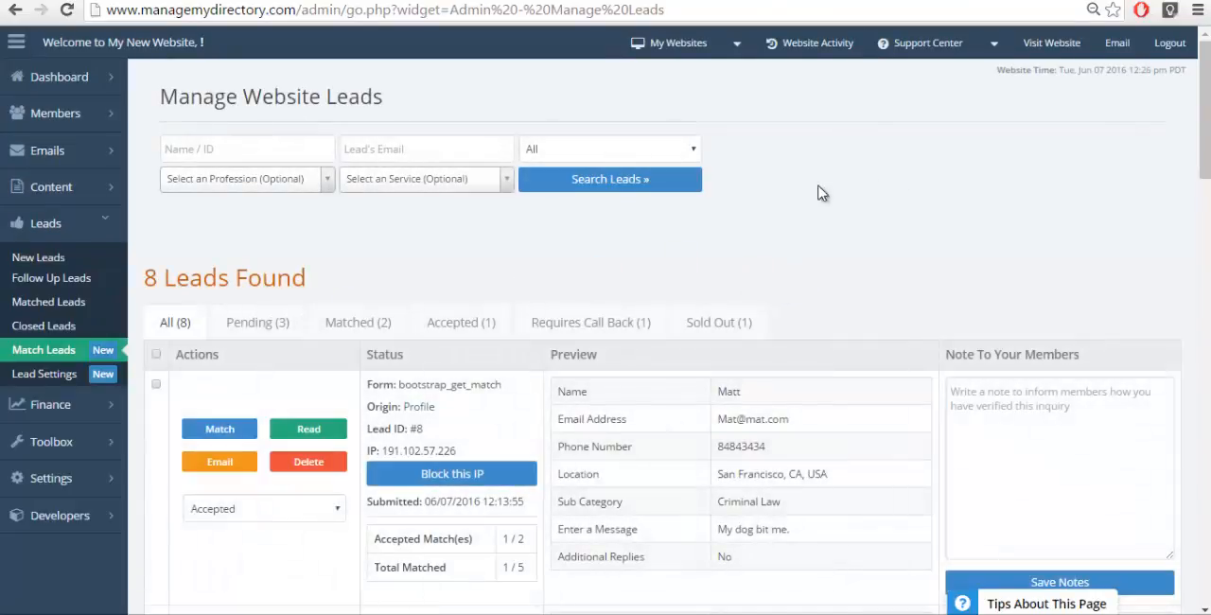
mouse_move(753, 197)
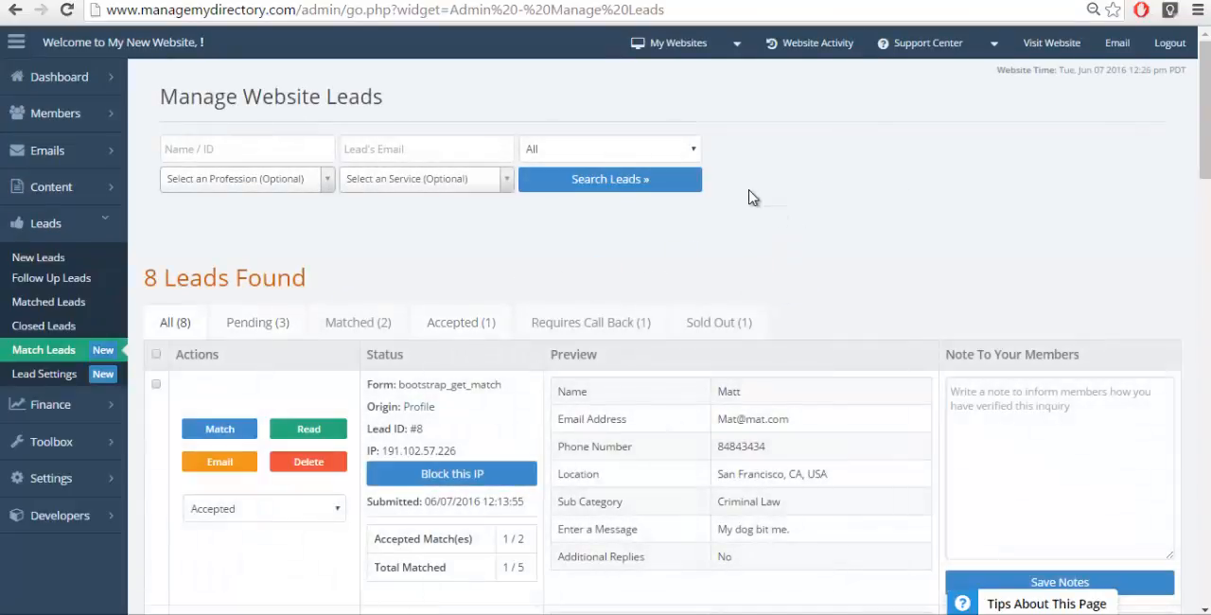
mouse_move(936, 236)
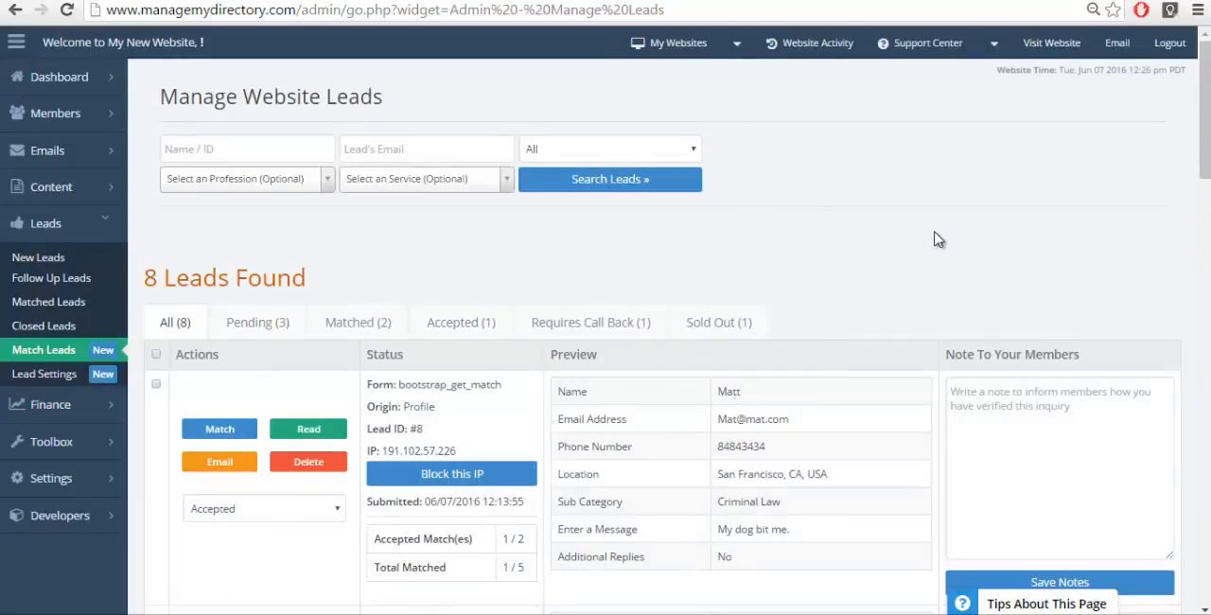
mouse_move(900, 208)
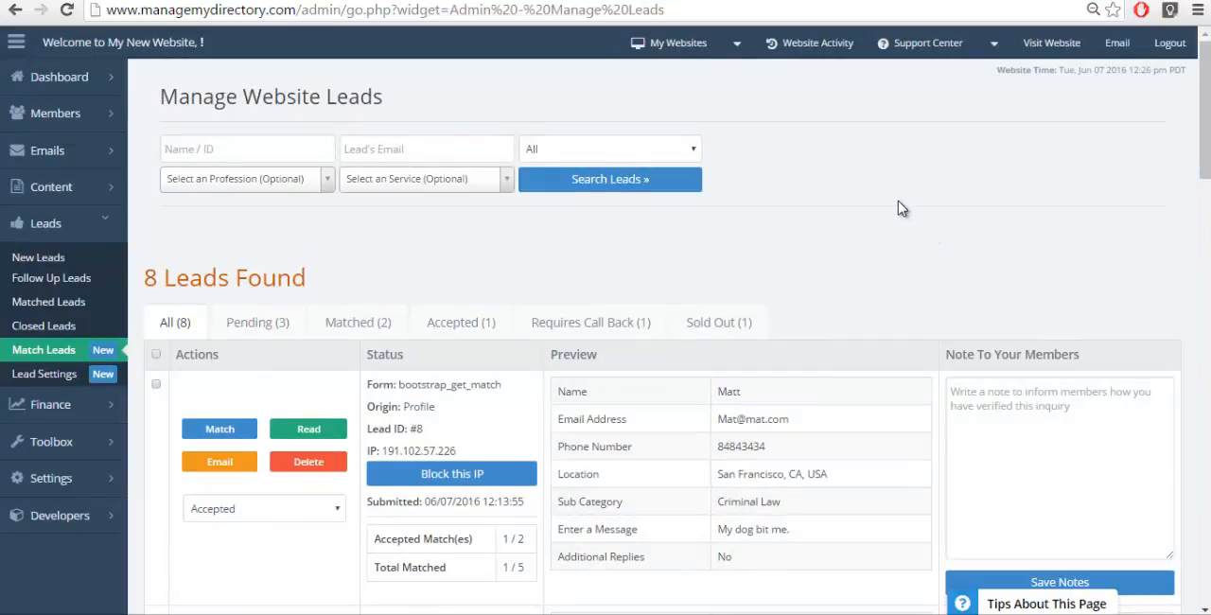
scroll(down, 3)
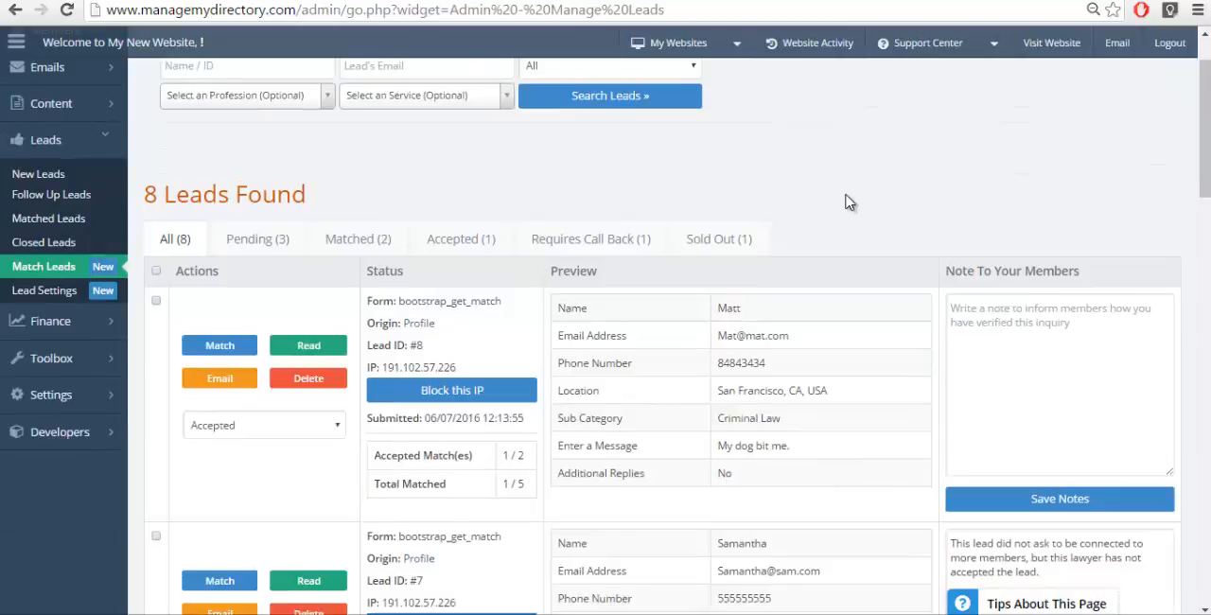
scroll(down, 3)
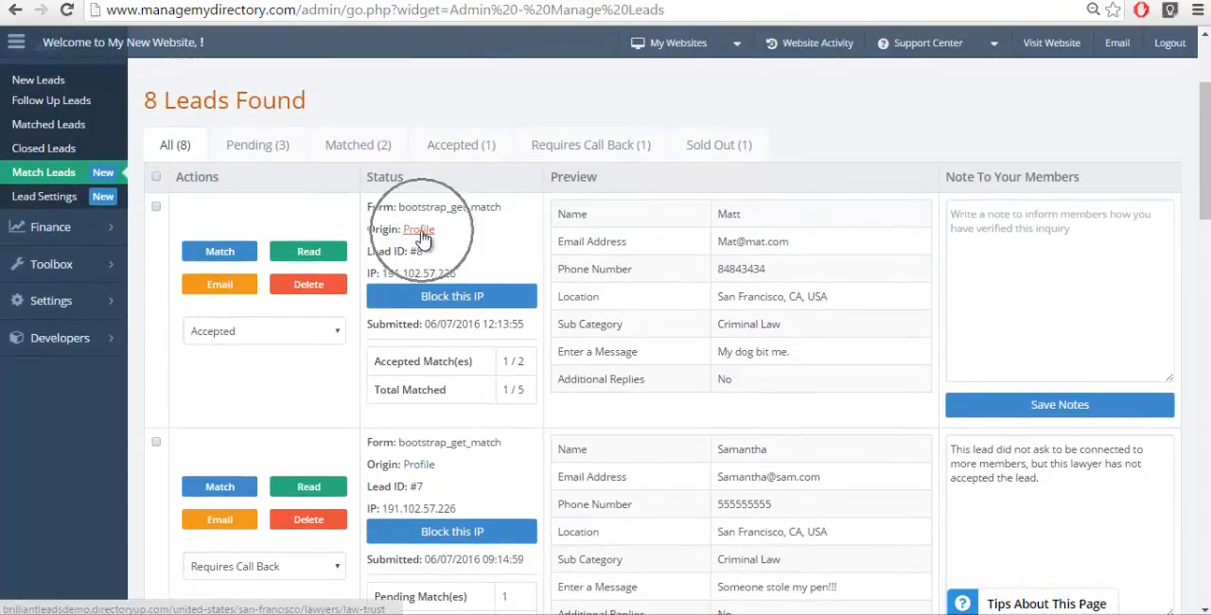
mouse_move(417, 464)
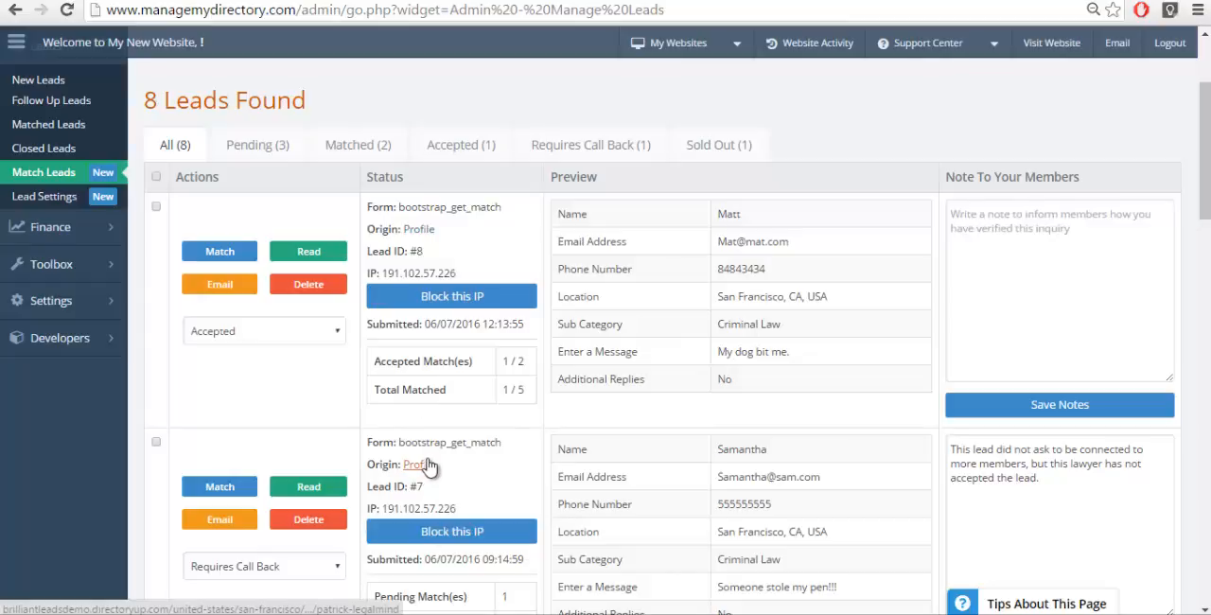
mouse_move(416, 469)
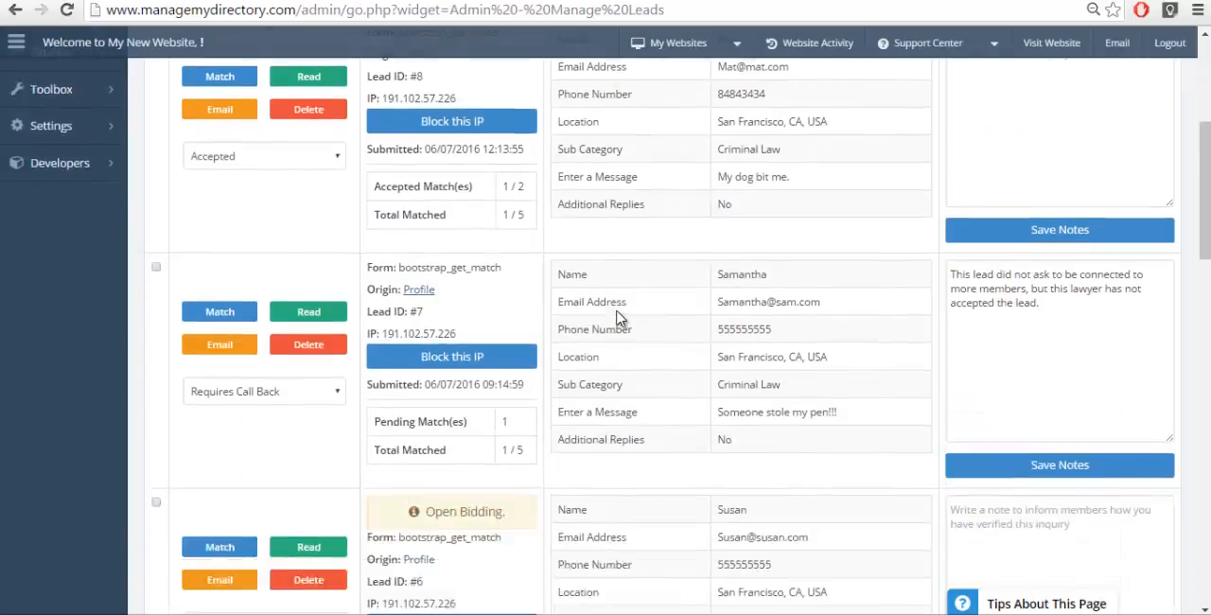
- Scroll the lead list to Susan's matched lead and Steve's pending website-origin lead with zero matches
scroll(down, 3)
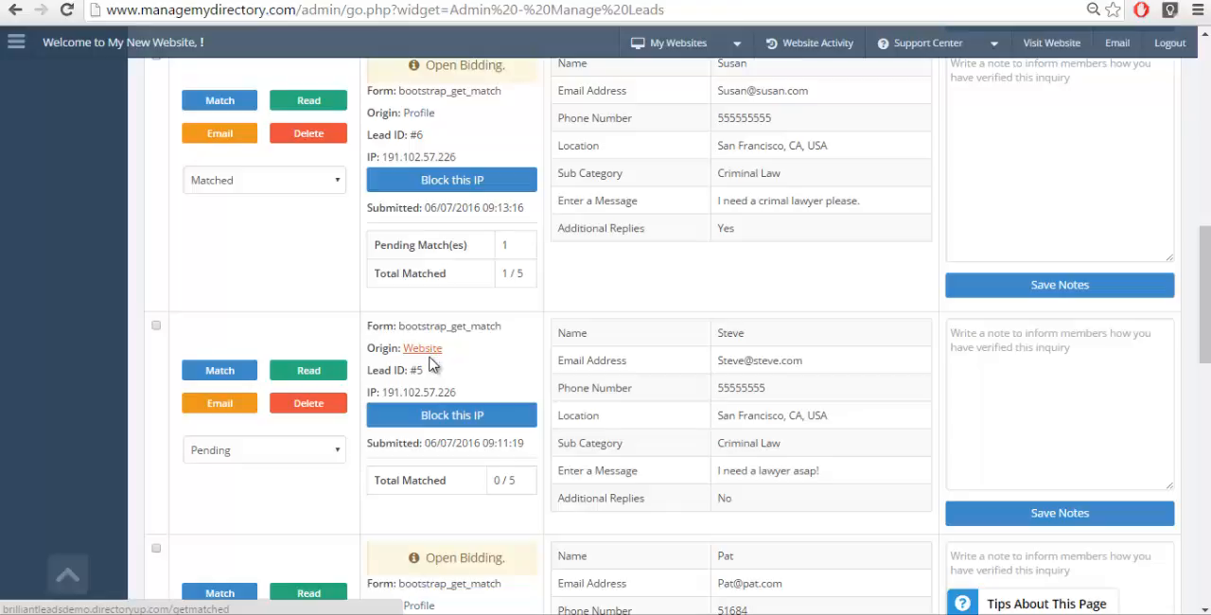
mouse_move(422, 348)
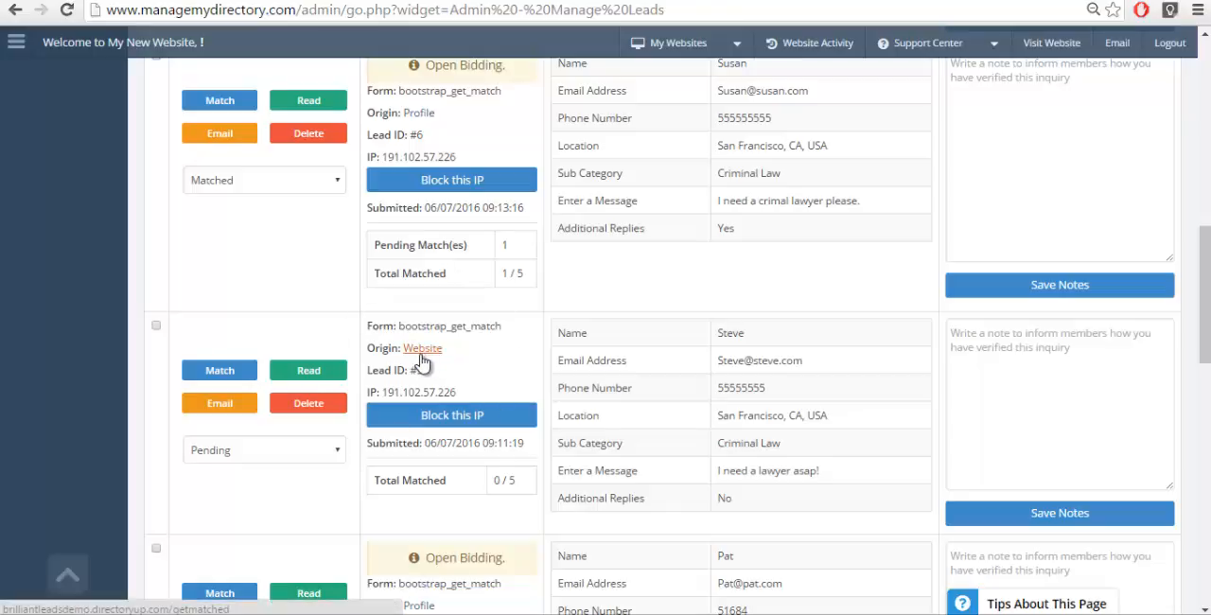
scroll(down, 3)
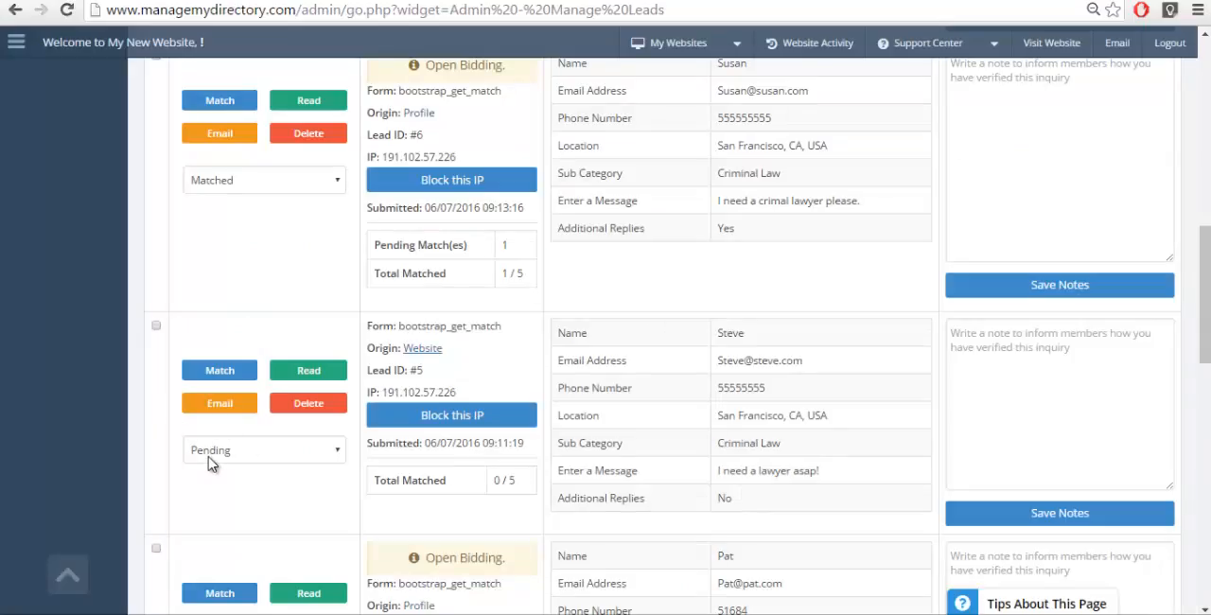
mouse_move(678, 429)
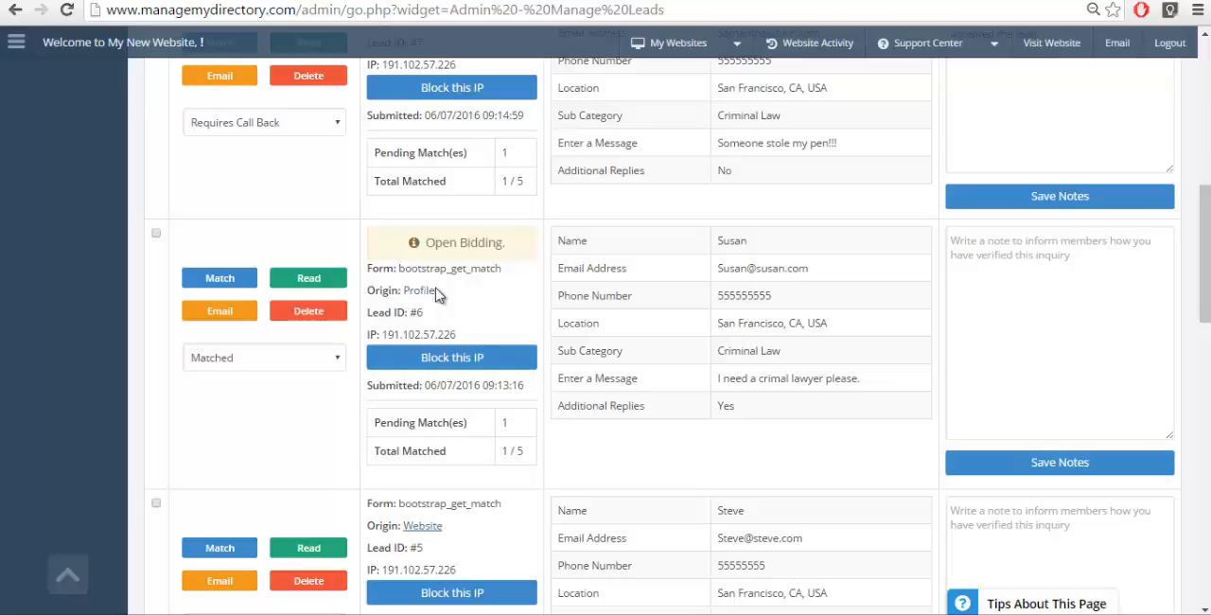
mouse_move(861, 375)
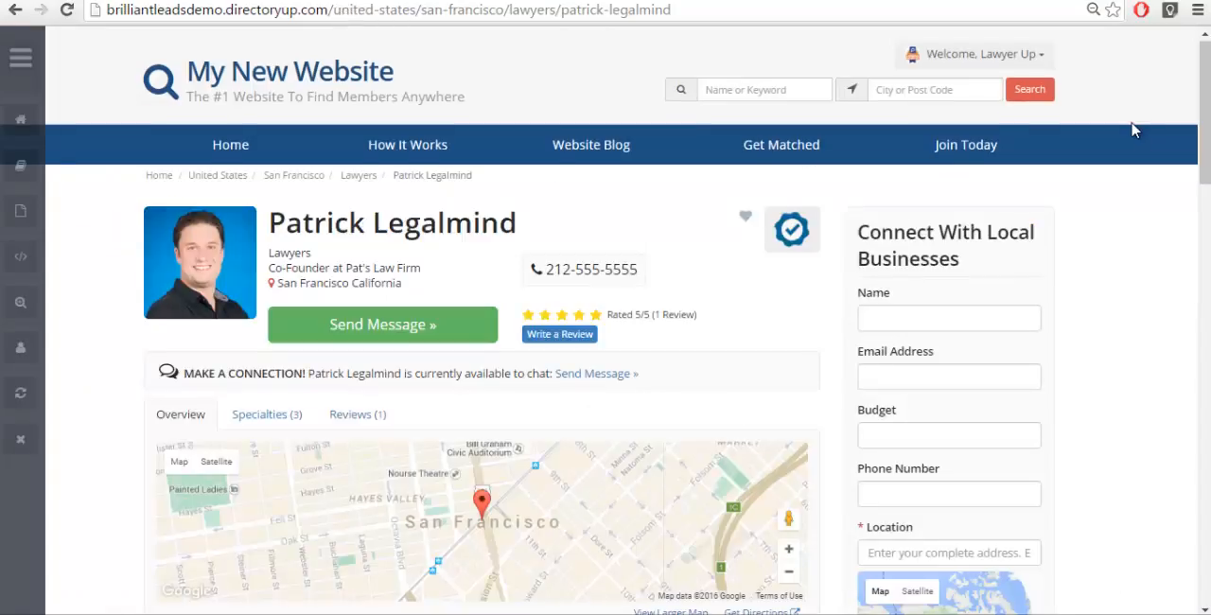
scroll(down, 3)
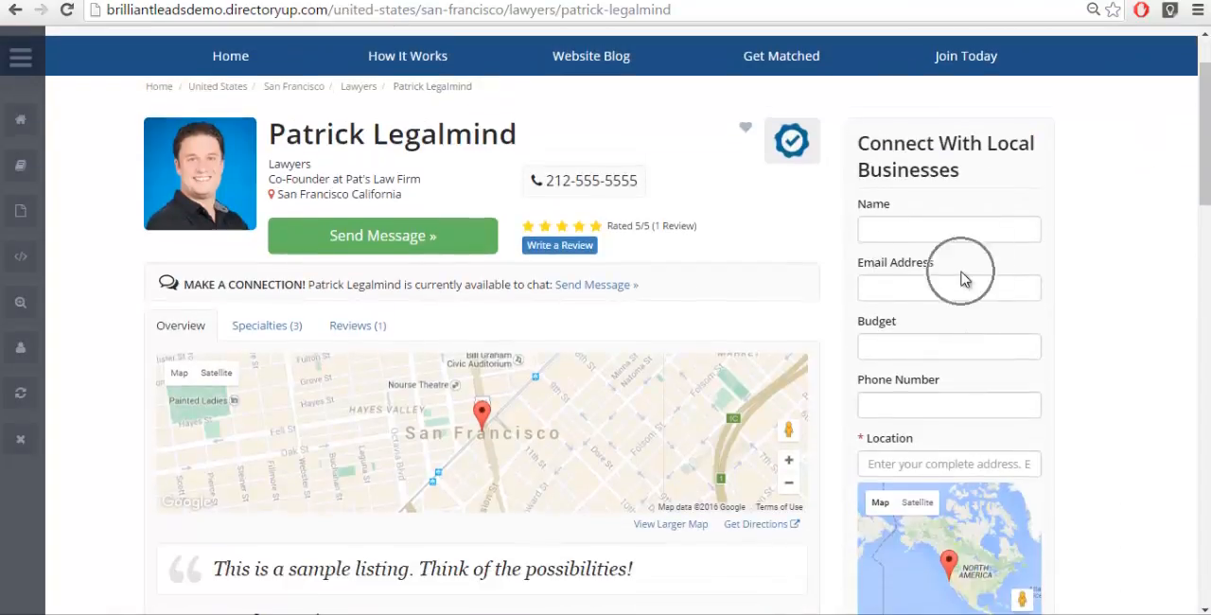
scroll(down, 3)
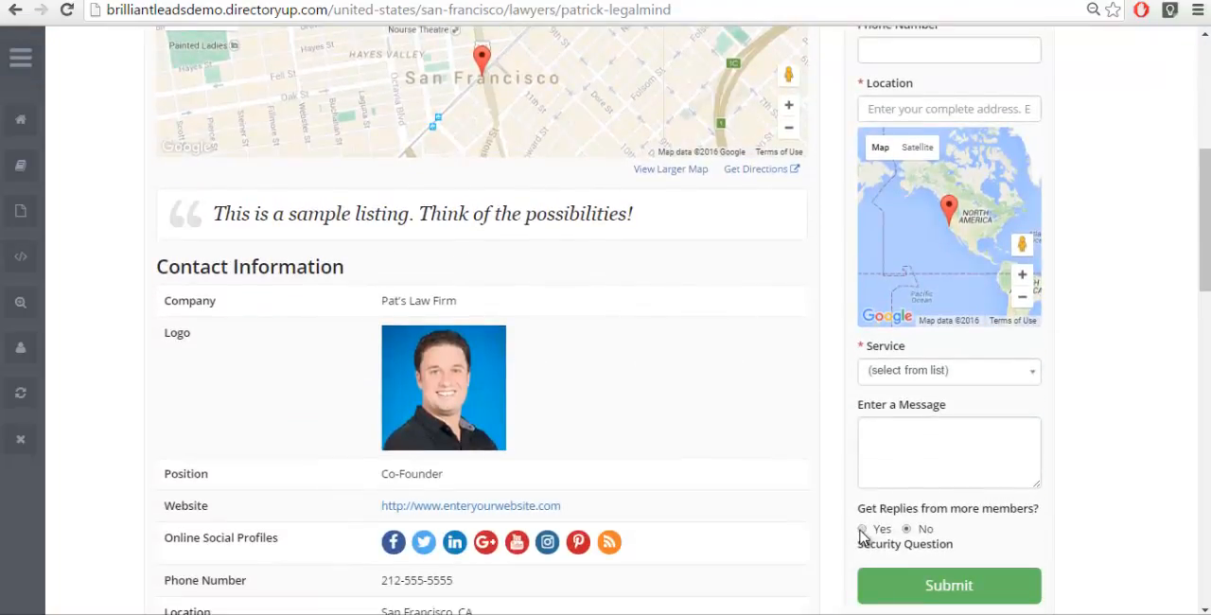
click(863, 530)
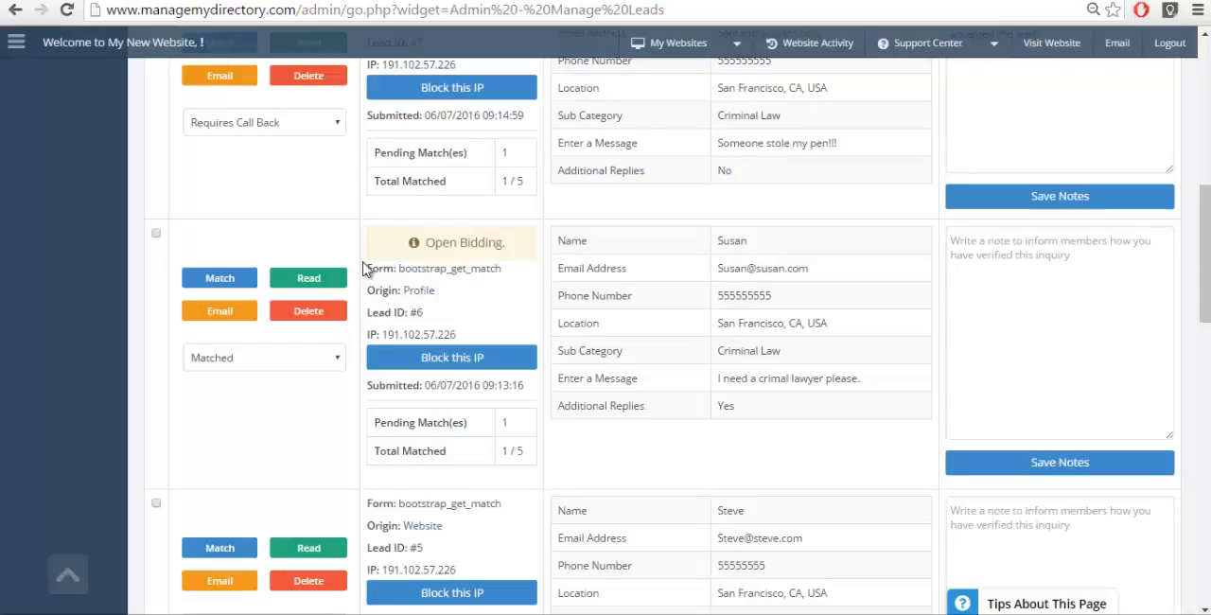
mouse_move(787, 215)
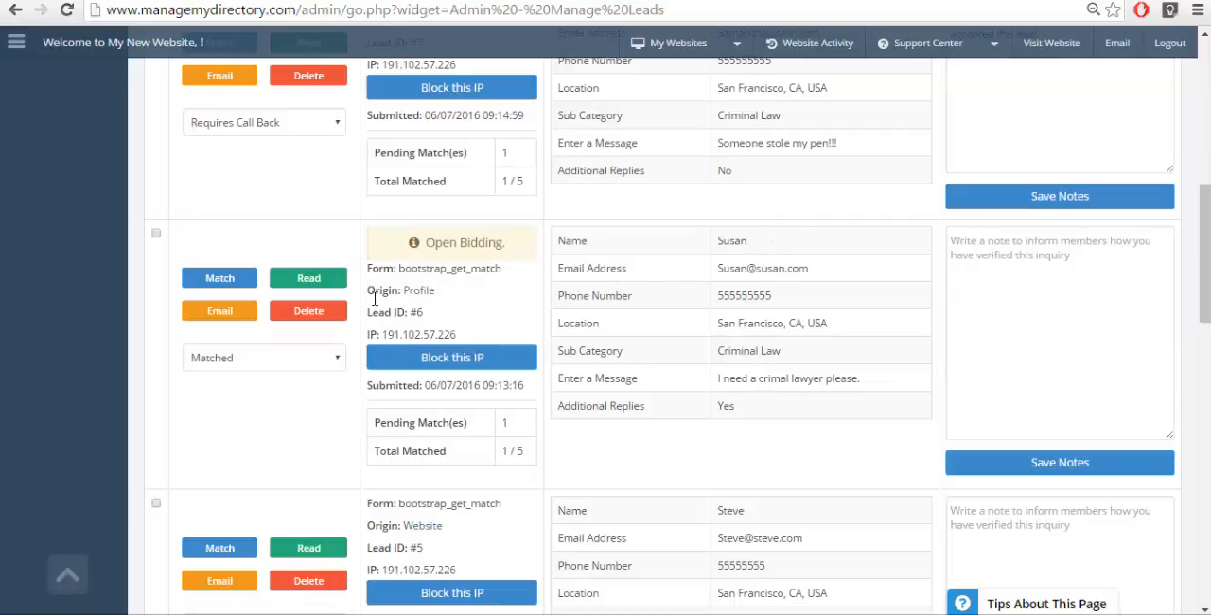
mouse_move(418, 292)
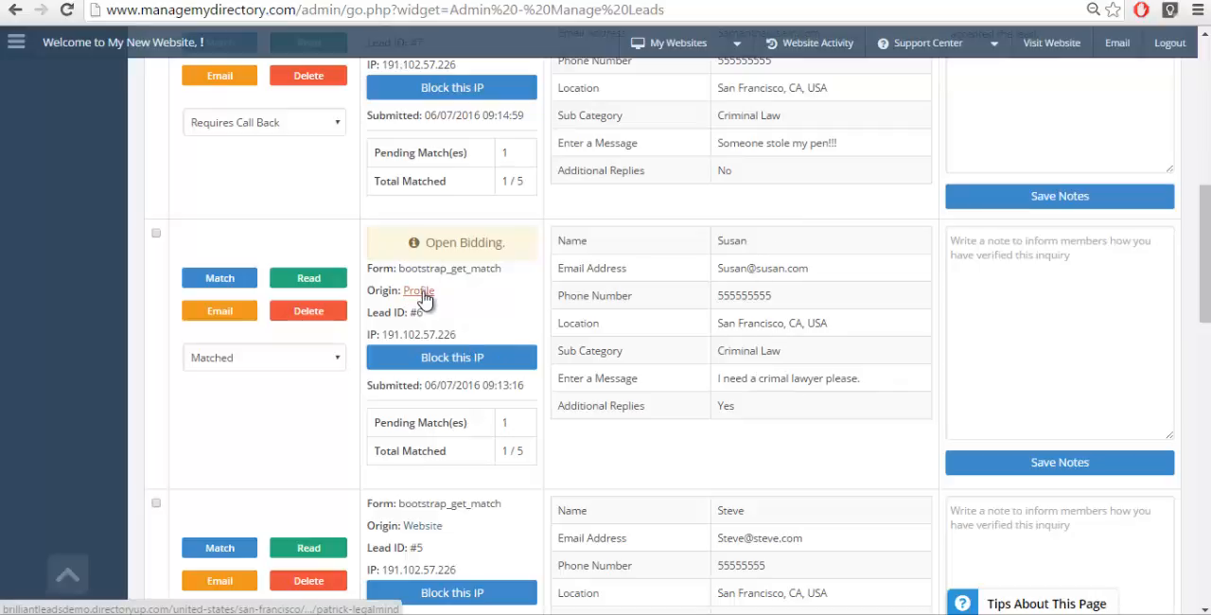
scroll(down, 3)
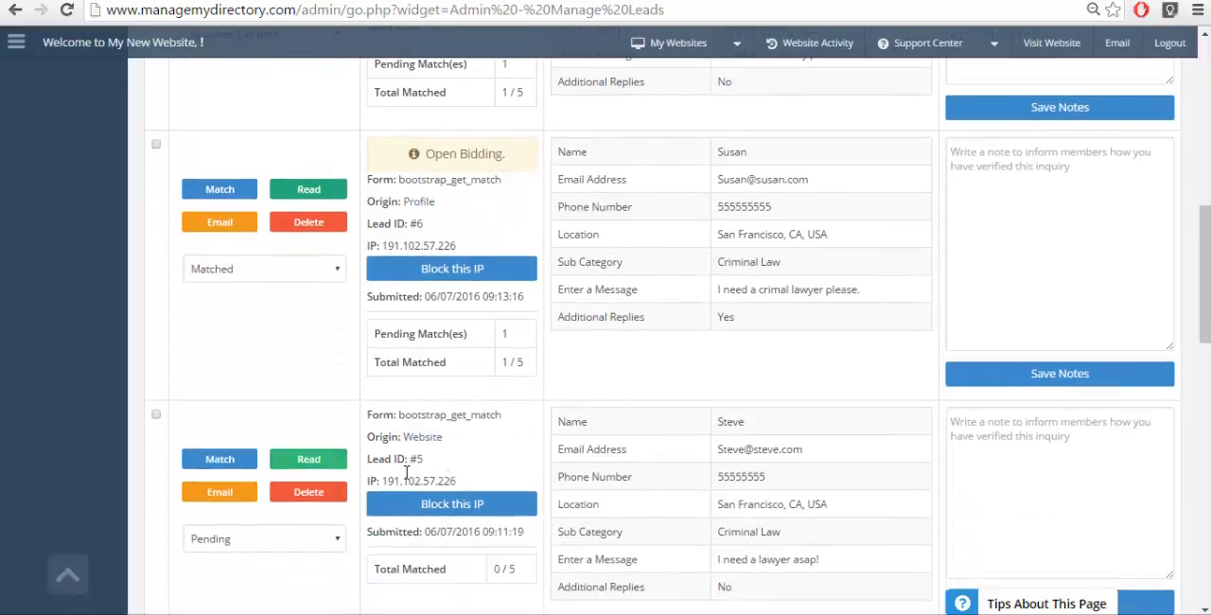
mouse_move(464, 446)
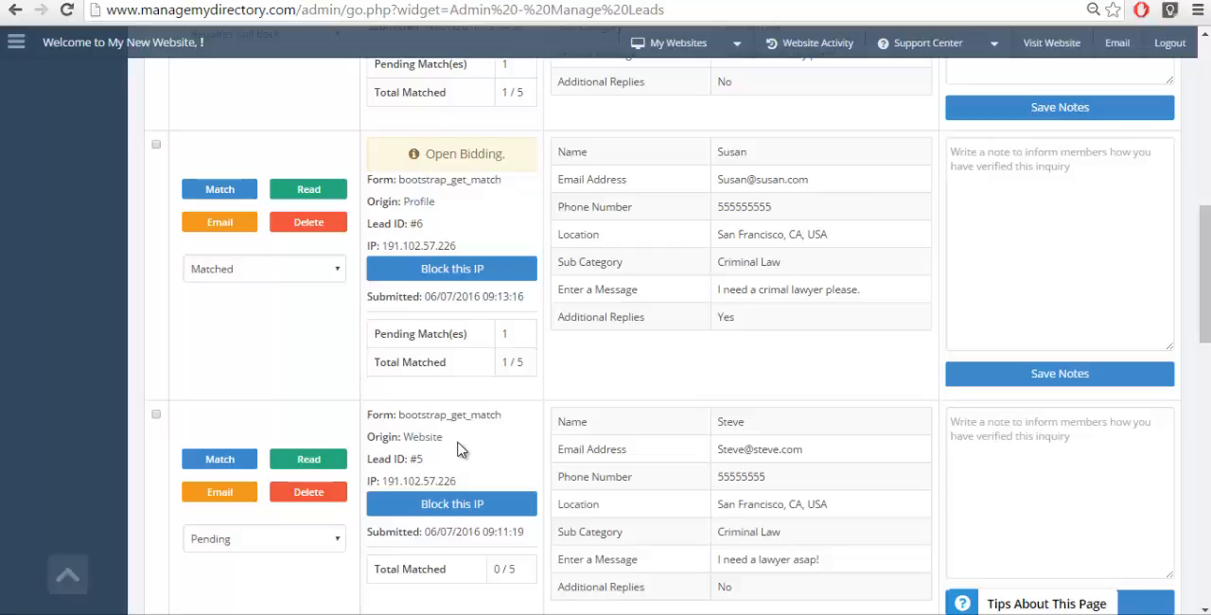
scroll(up, 3)
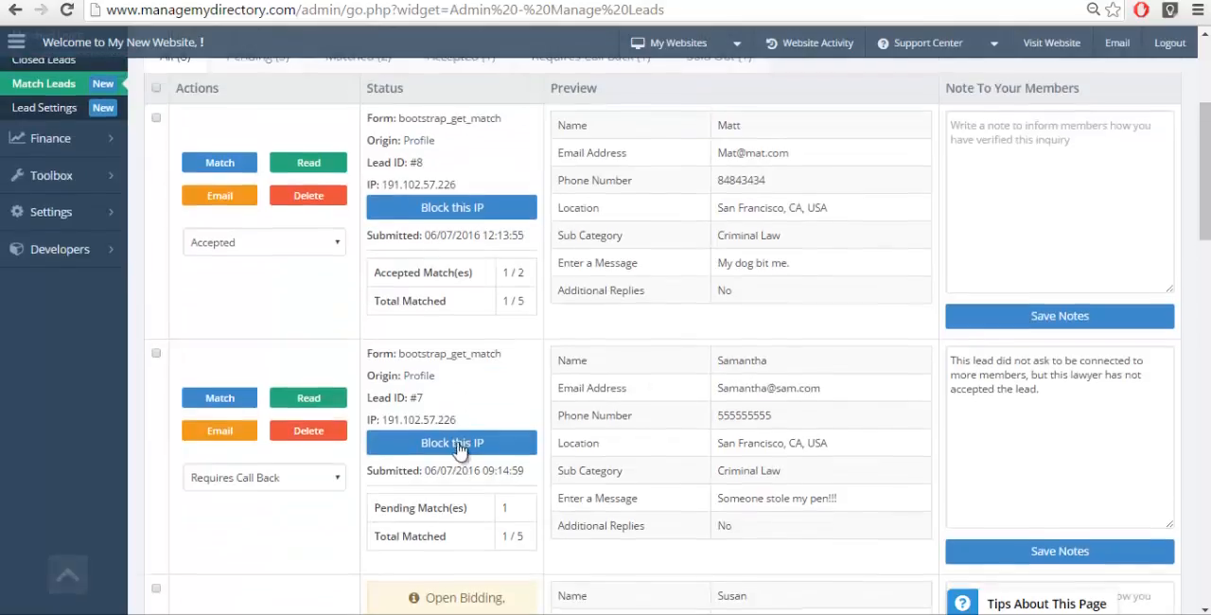
scroll(up, 3)
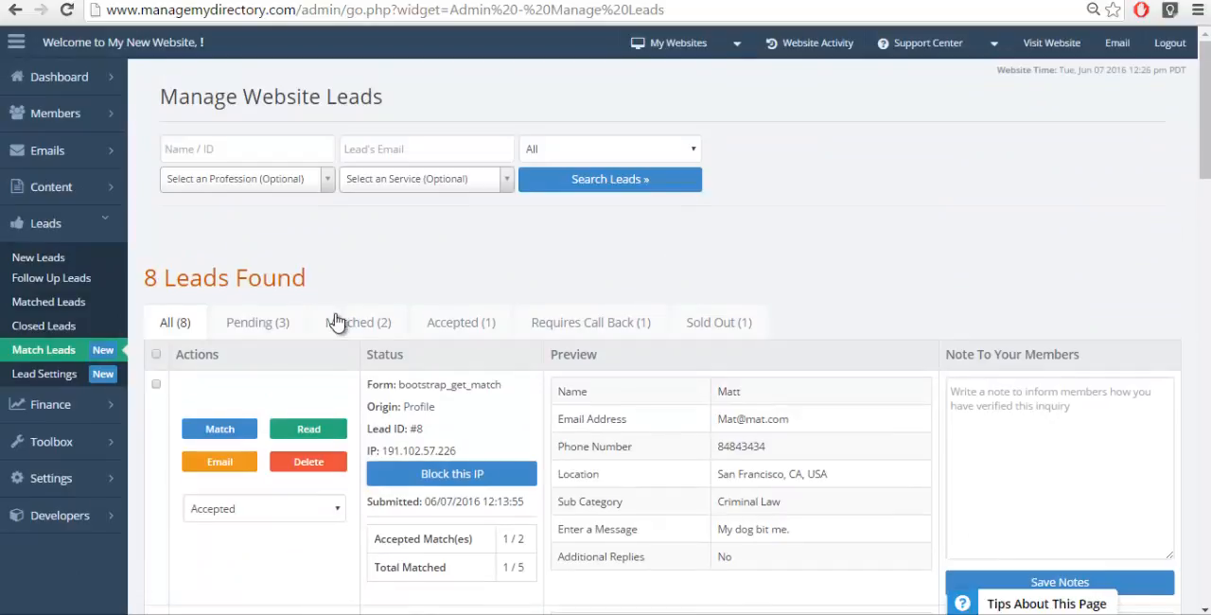
- Filter the leads with the Matched (2) tab and review the two matched results
click(356, 322)
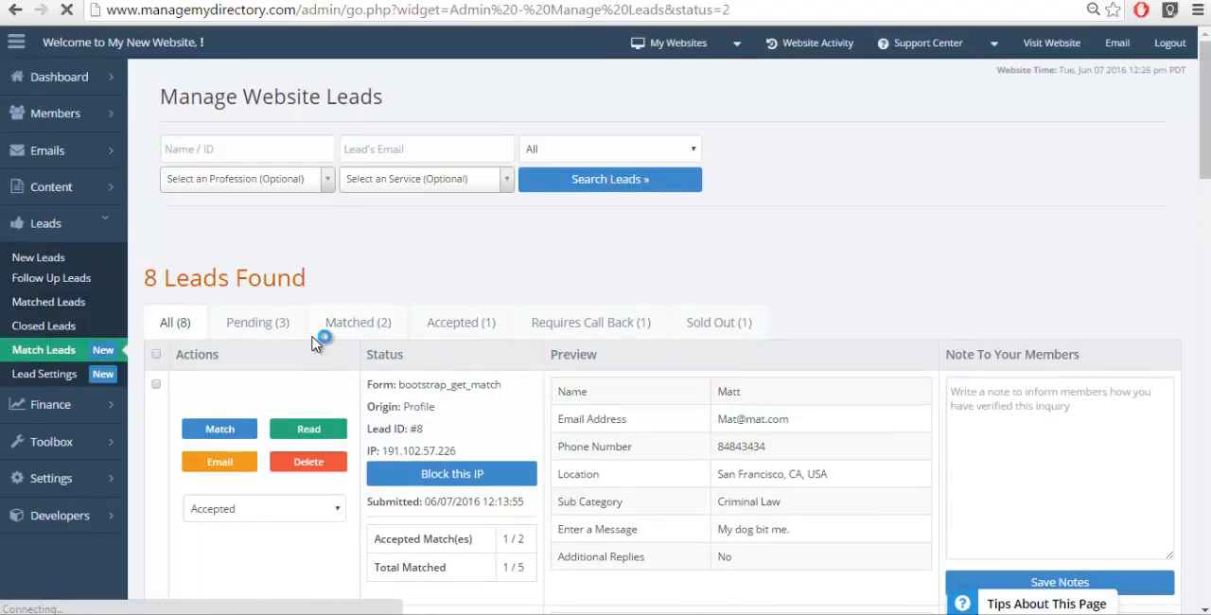
click(357, 322)
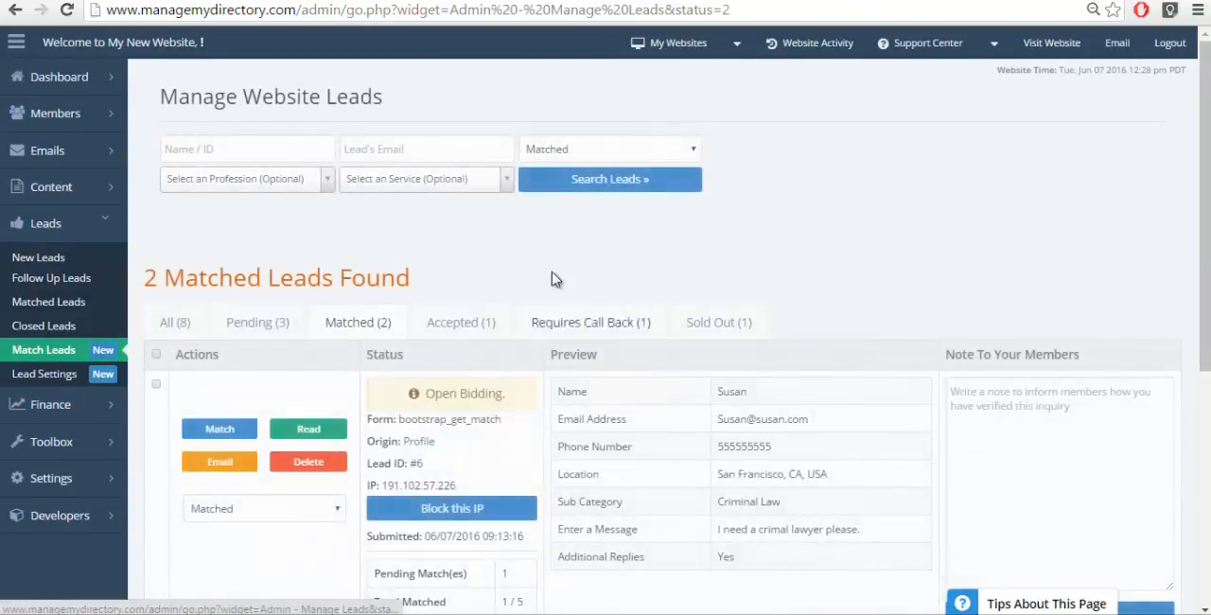
scroll(down, 3)
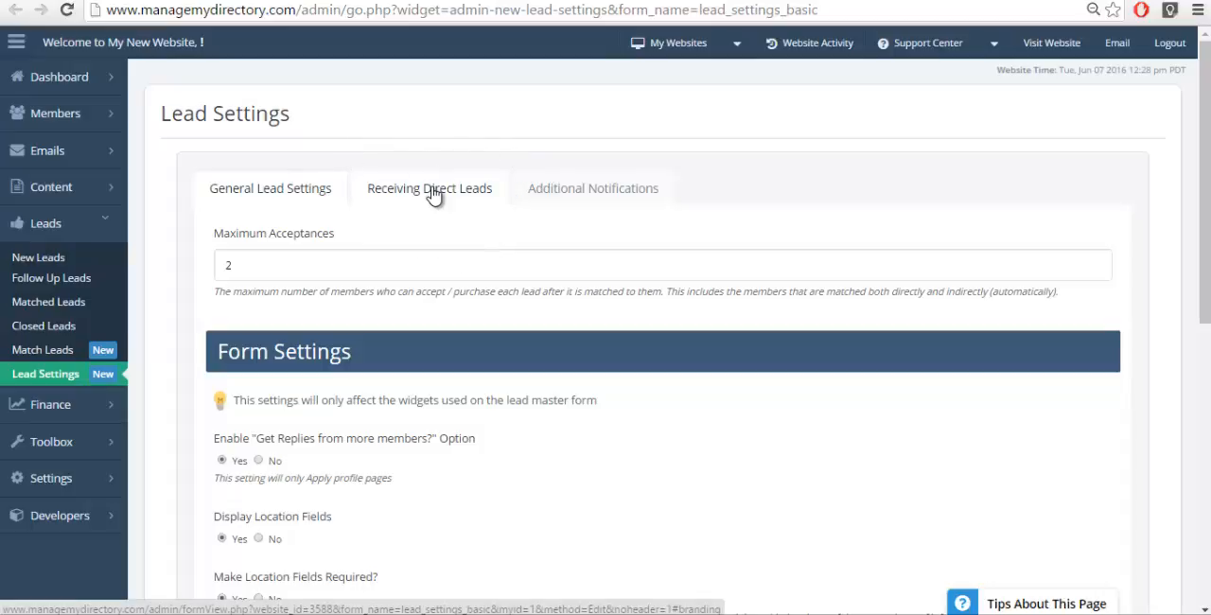
- Review the Receiving Direct Leads options, then go back to the matched leads list
click(428, 189)
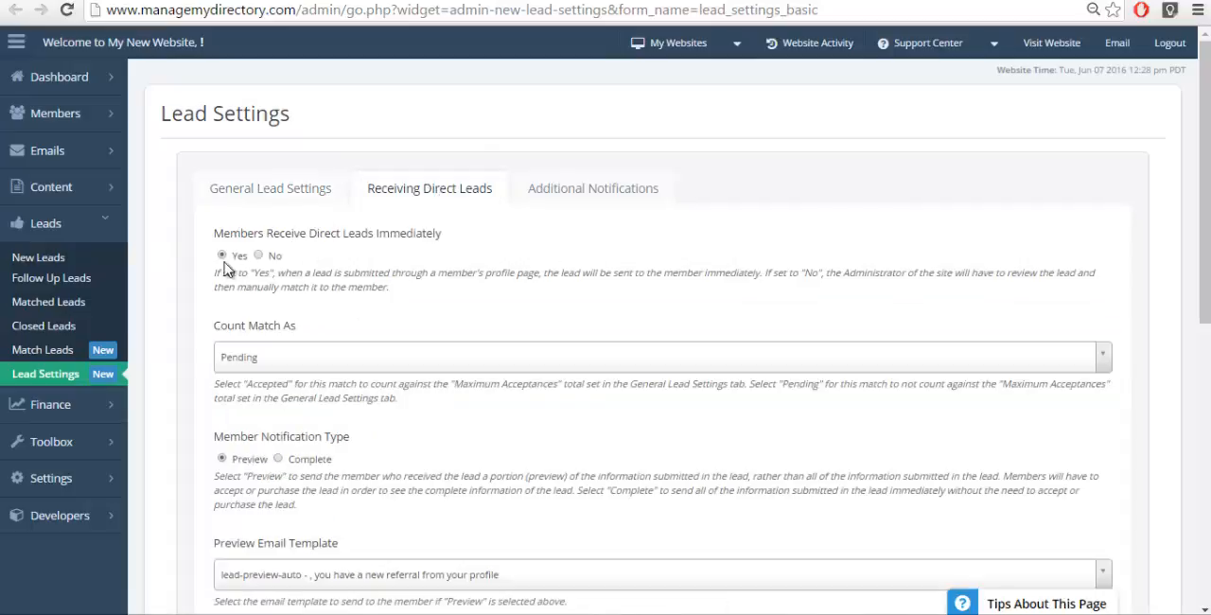
mouse_move(295, 261)
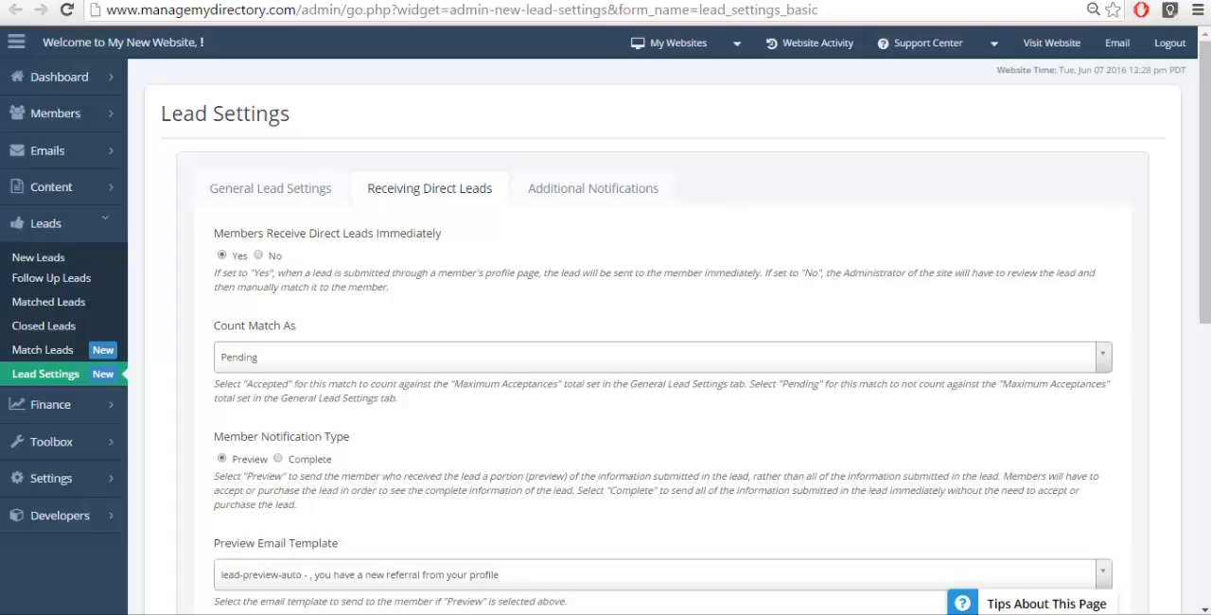
click(41, 348)
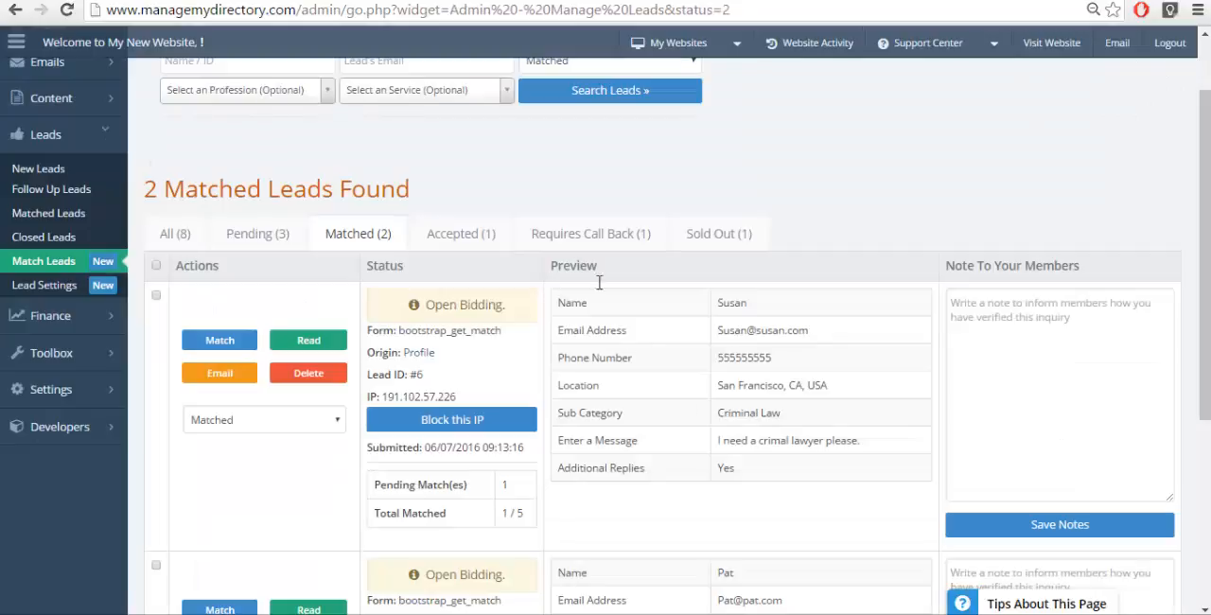
mouse_move(609, 360)
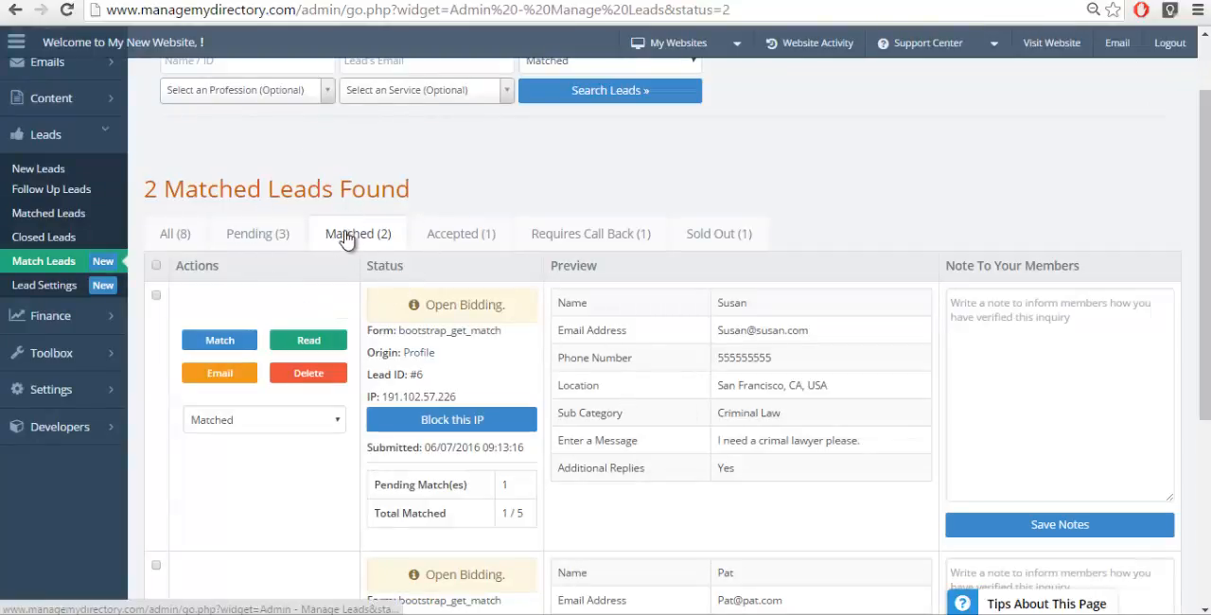
mouse_move(258, 234)
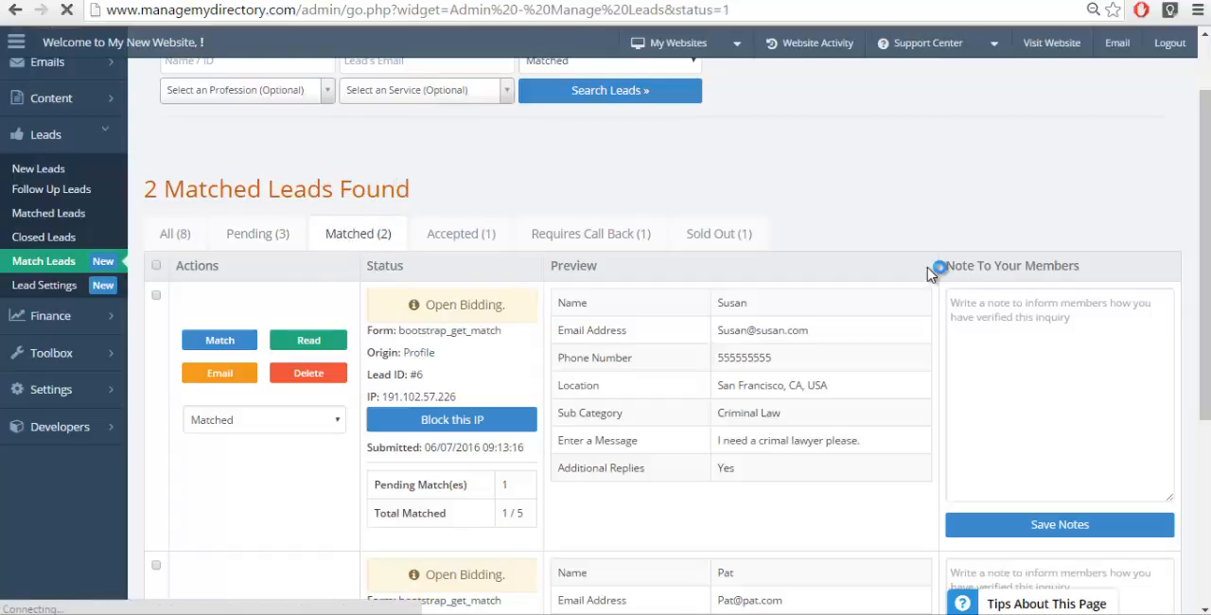
click(258, 235)
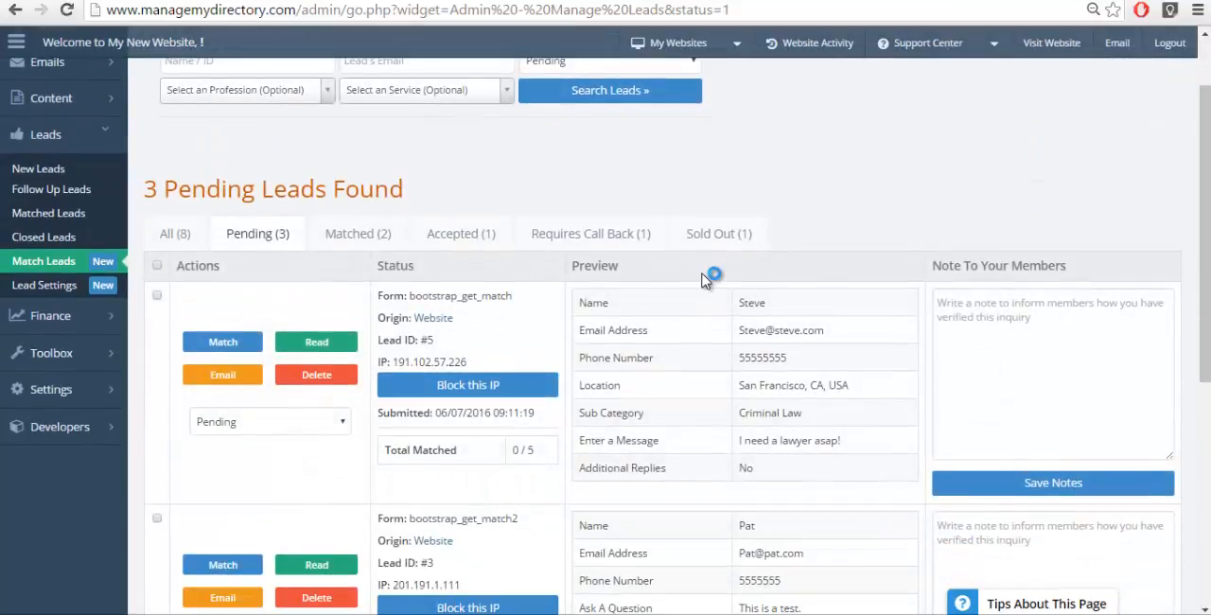
scroll(down, 3)
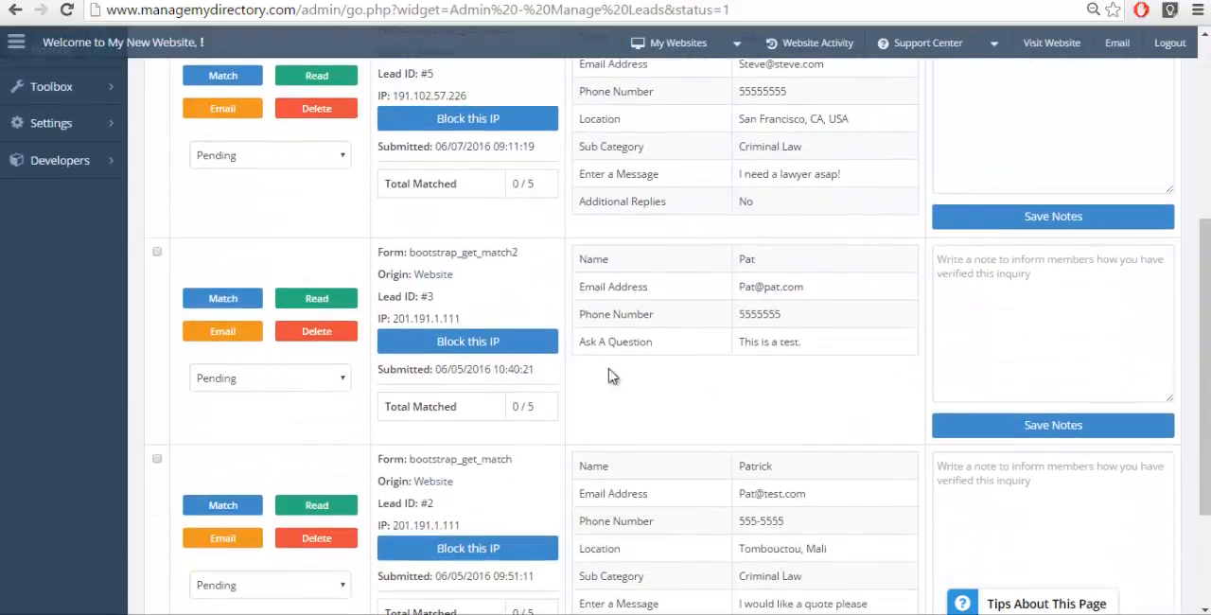
scroll(up, 3)
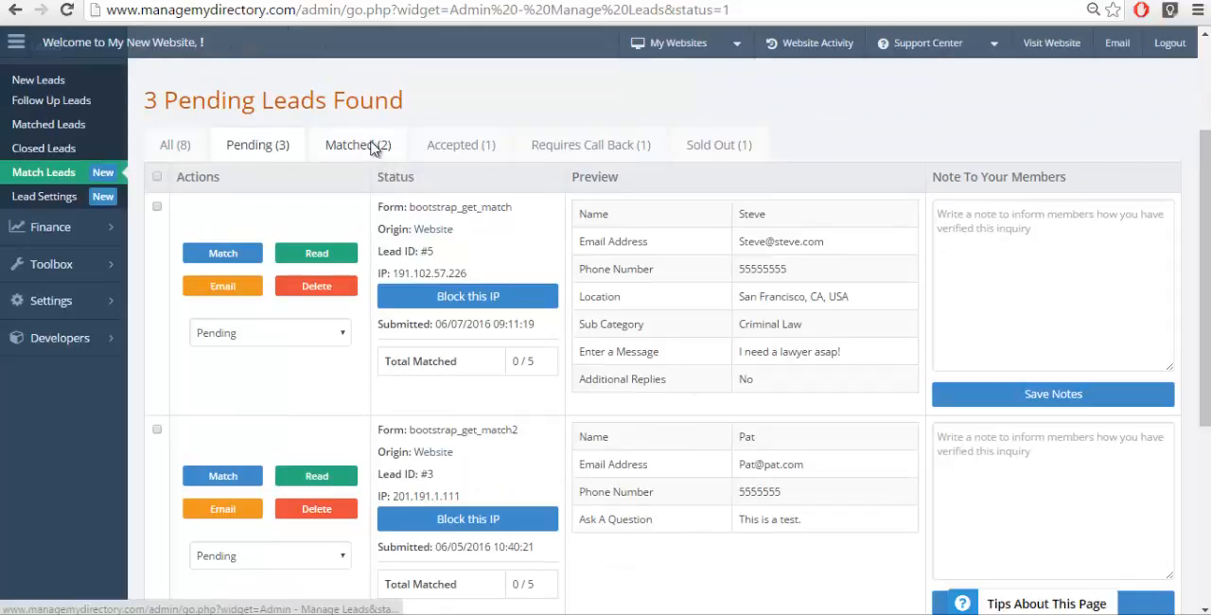
click(358, 143)
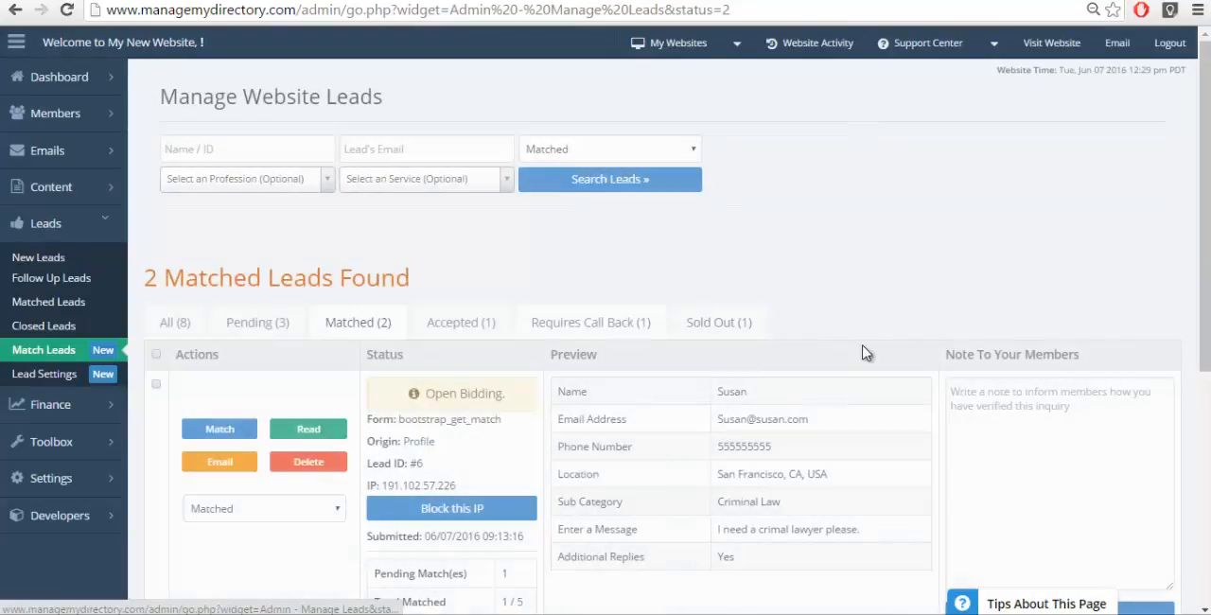
scroll(down, 3)
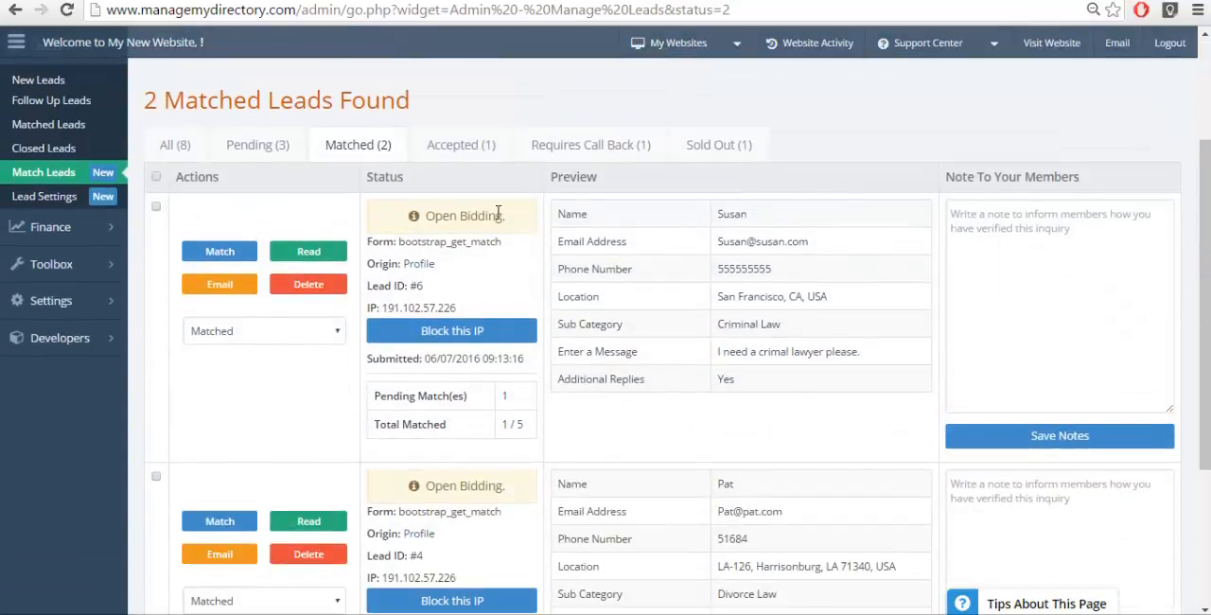
mouse_move(590, 405)
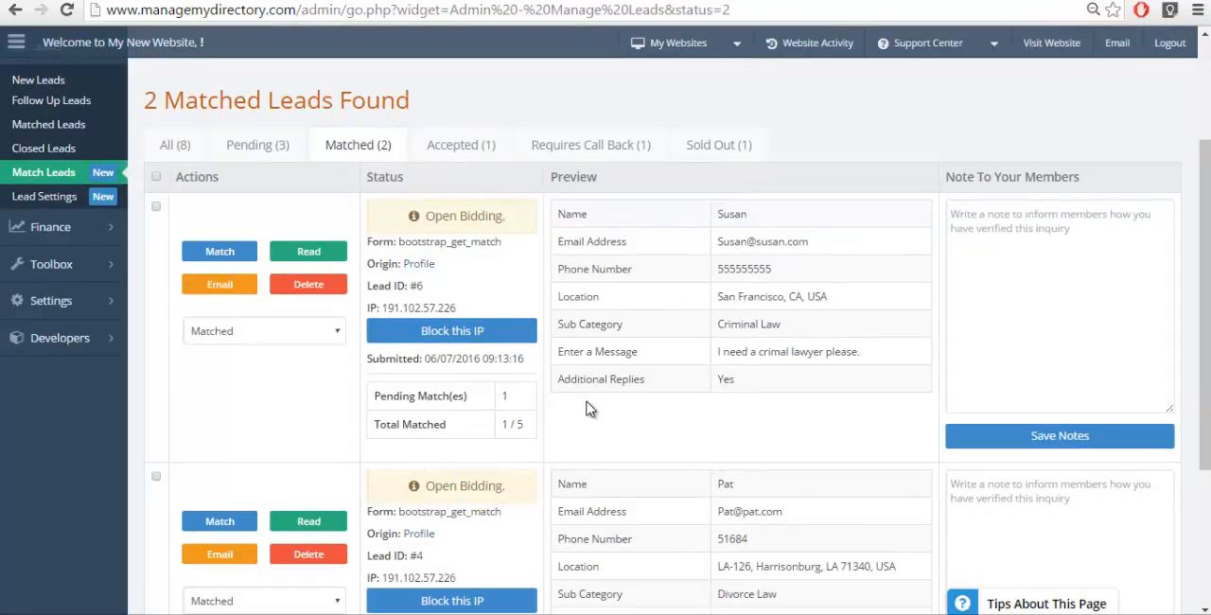
mouse_move(798, 414)
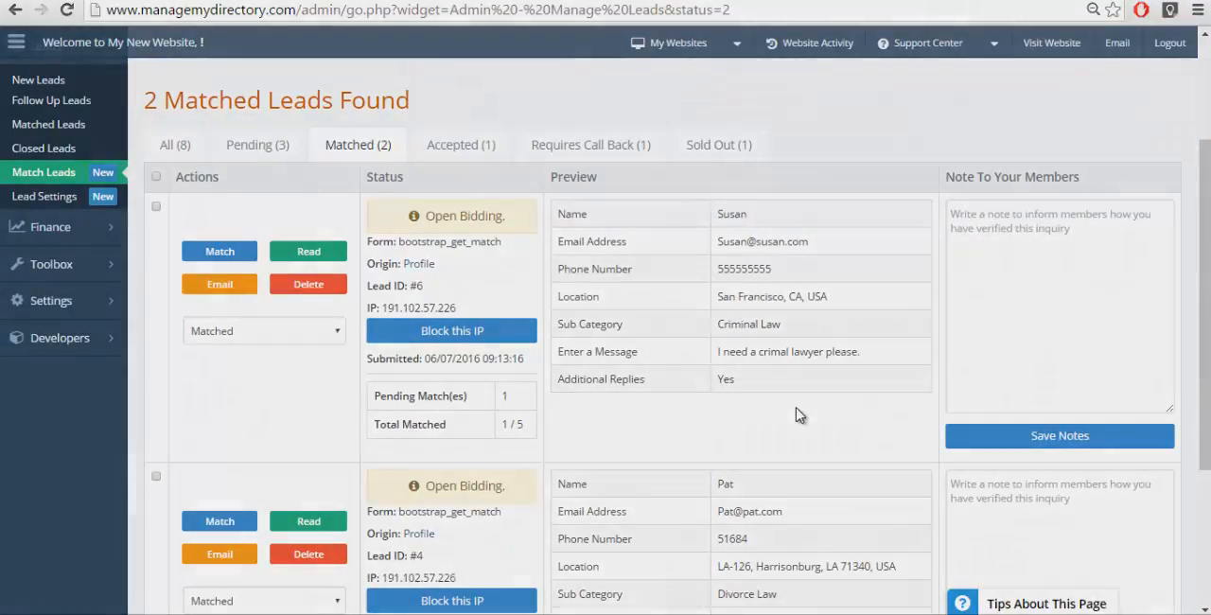